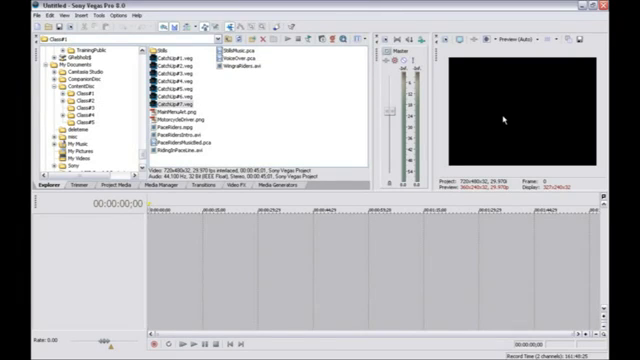
mouse_move(493, 131)
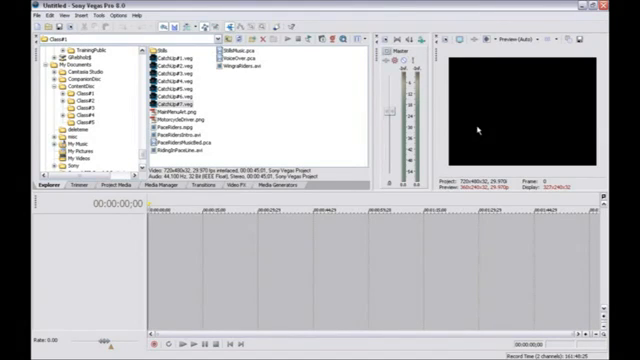
mouse_move(477, 131)
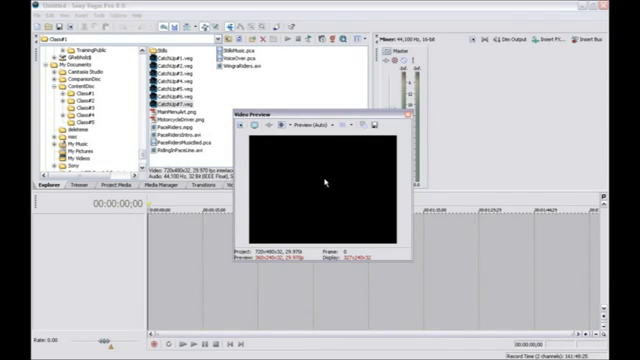
mouse_move(314, 175)
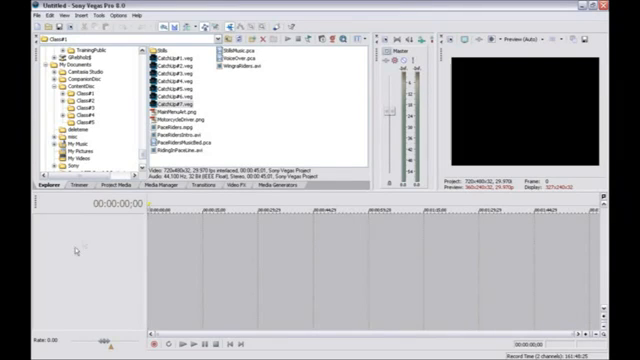
mouse_move(117, 250)
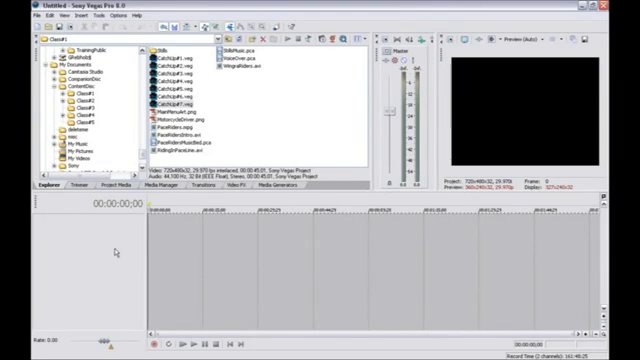